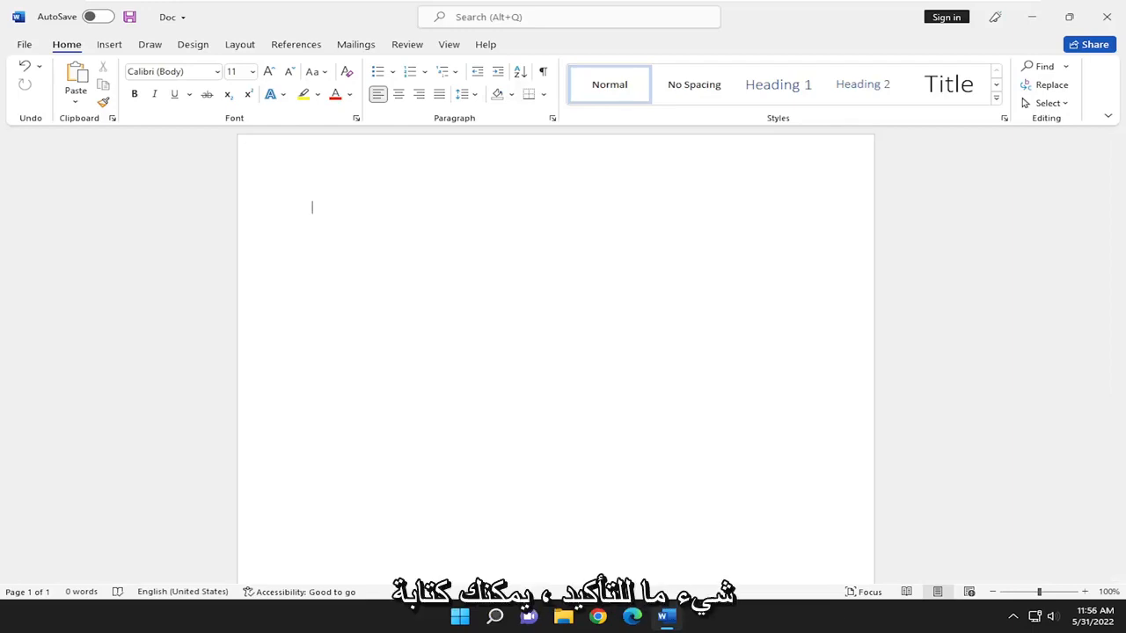
# Enter the word 'Edward' in the blank document and select it
pyautogui.write('Edward')
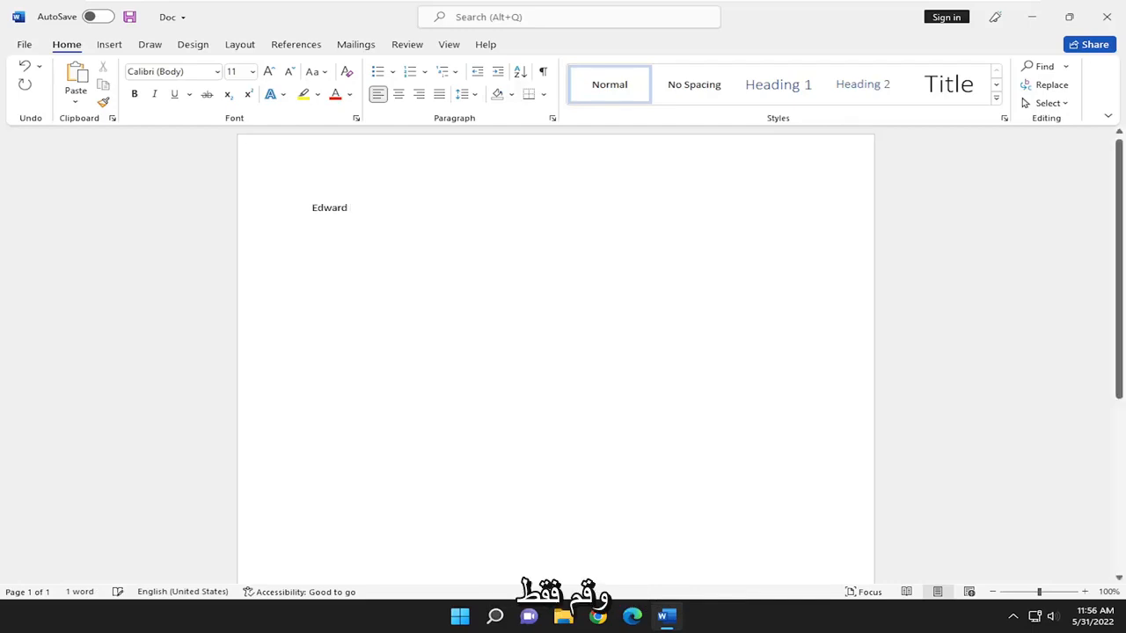
pyautogui.doubleClick(329, 208)
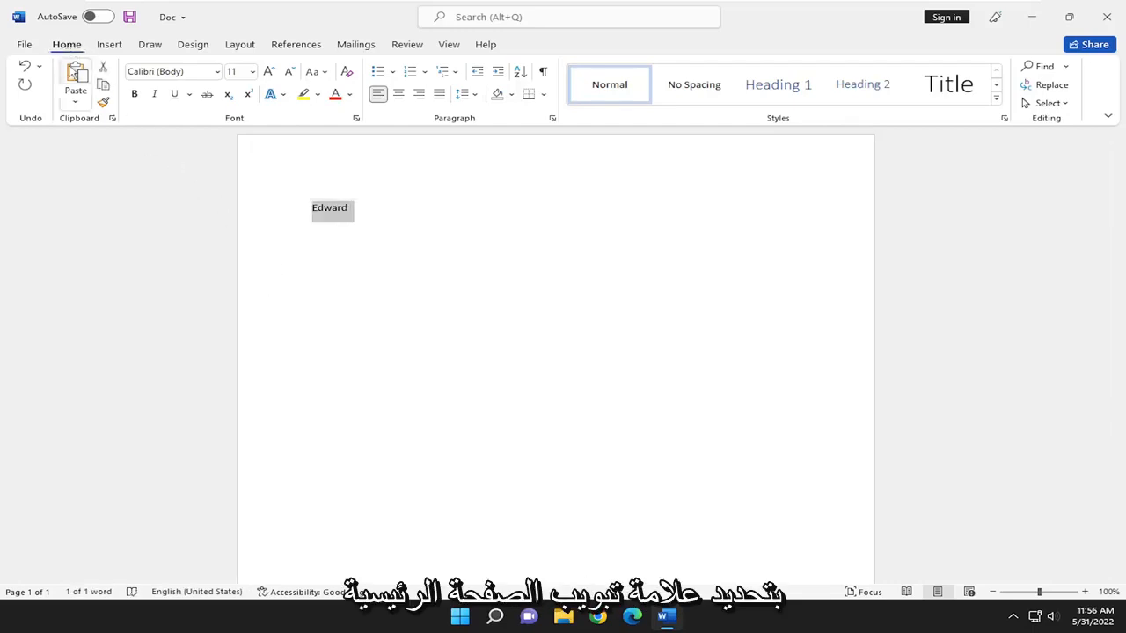
pyautogui.moveTo(179, 70)
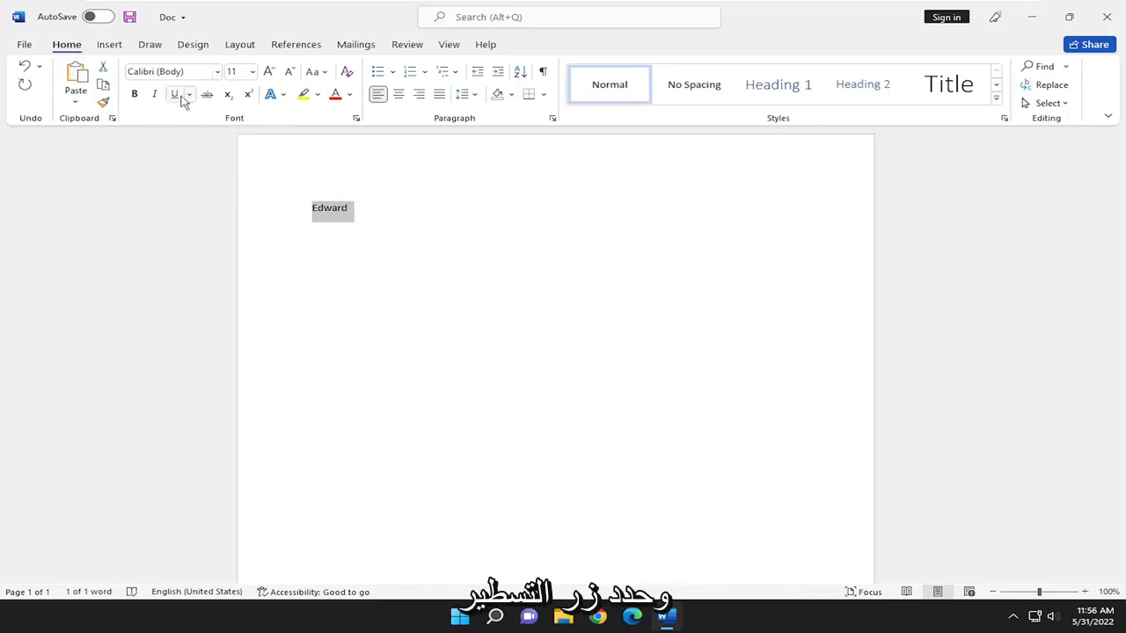
pyautogui.moveTo(179, 96)
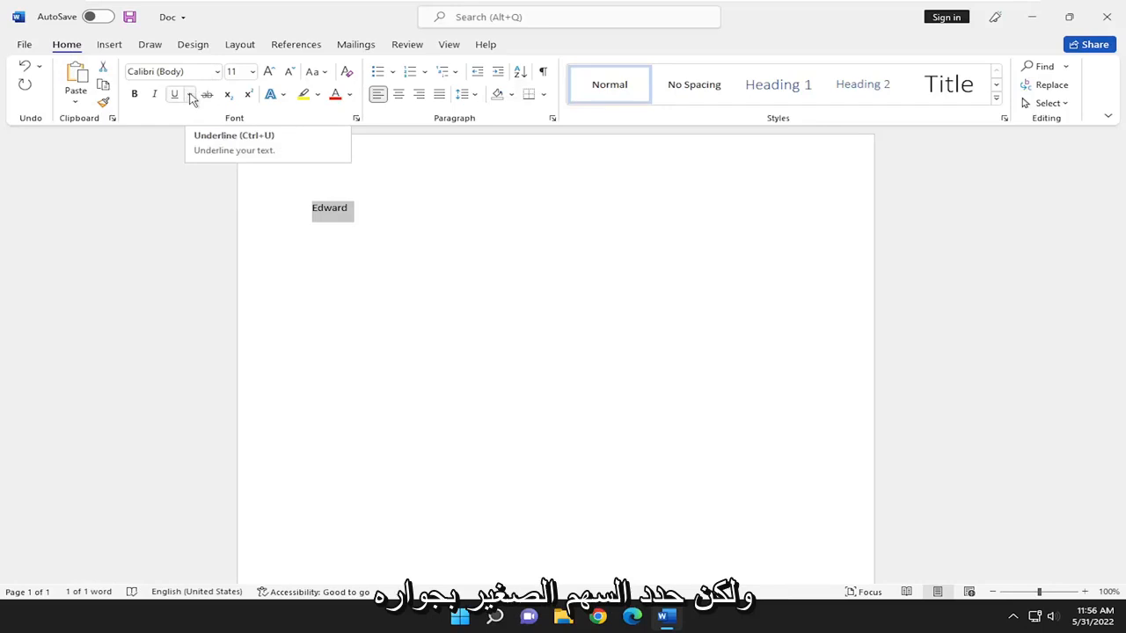
# Show the underline style choices from the Home ribbon's Underline arrow
pyautogui.click(183, 95)
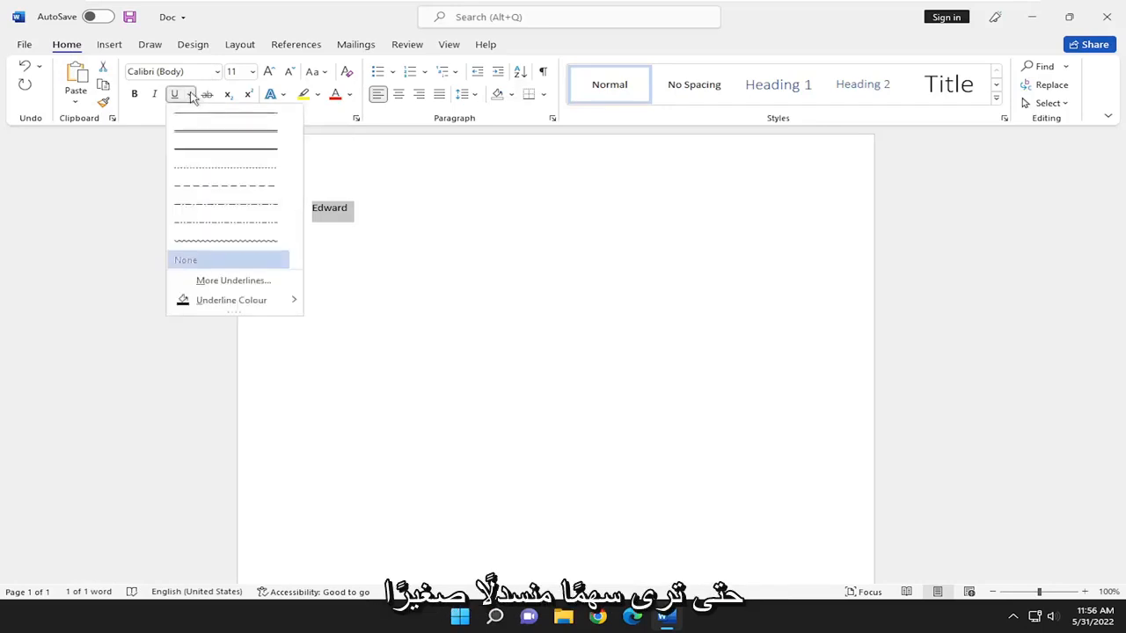